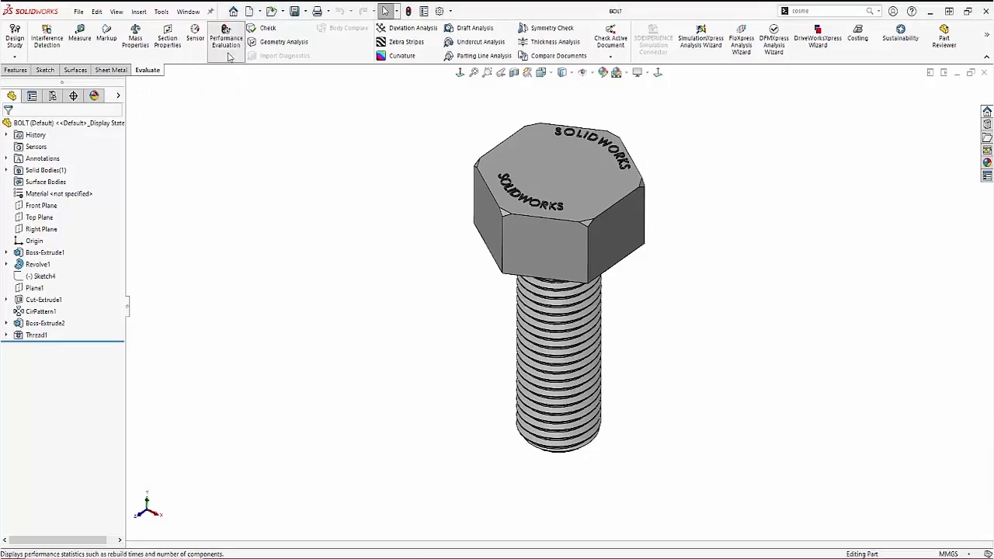
Review feature rebuild times and highlight the thread and embossed text features on the bolt.
left_click(227, 40)
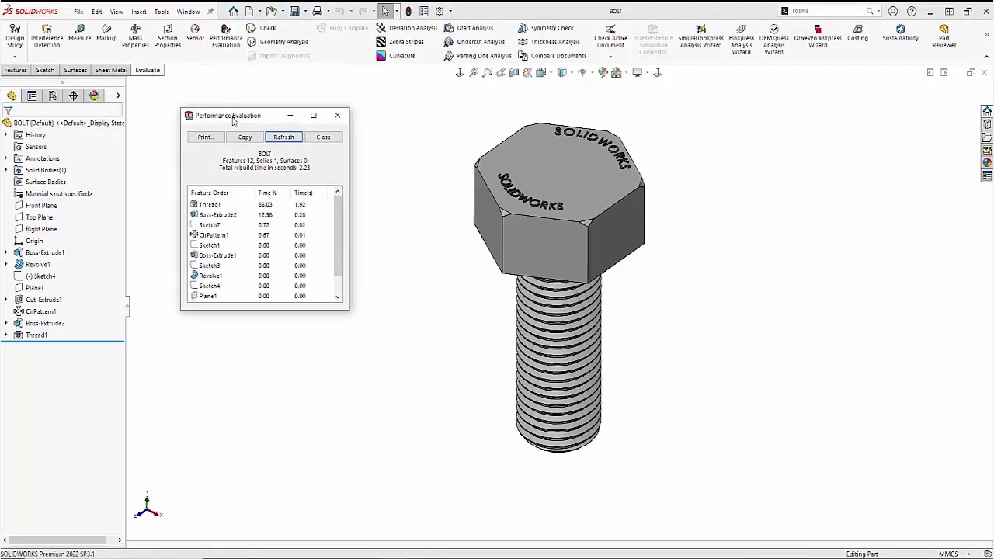
left_click(210, 205)
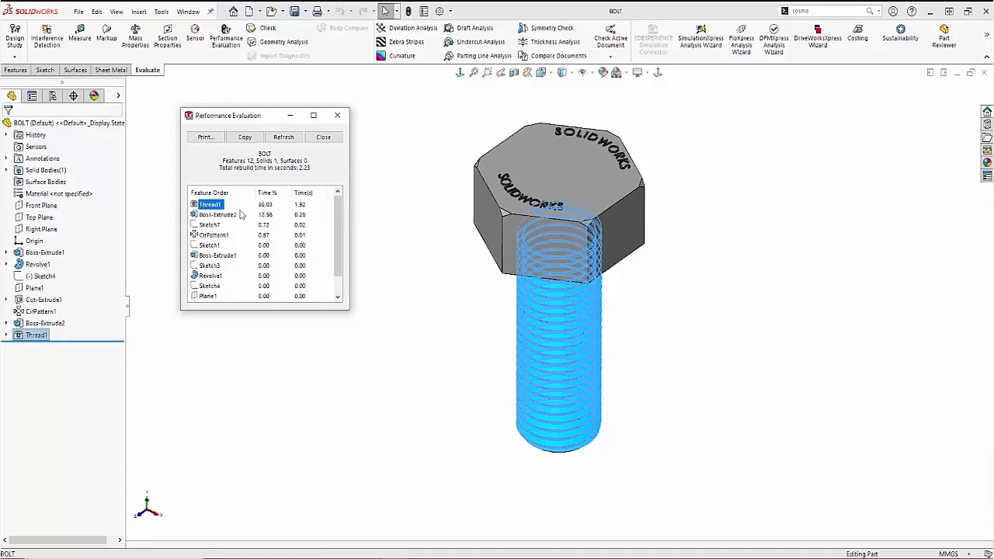
left_click(217, 214)
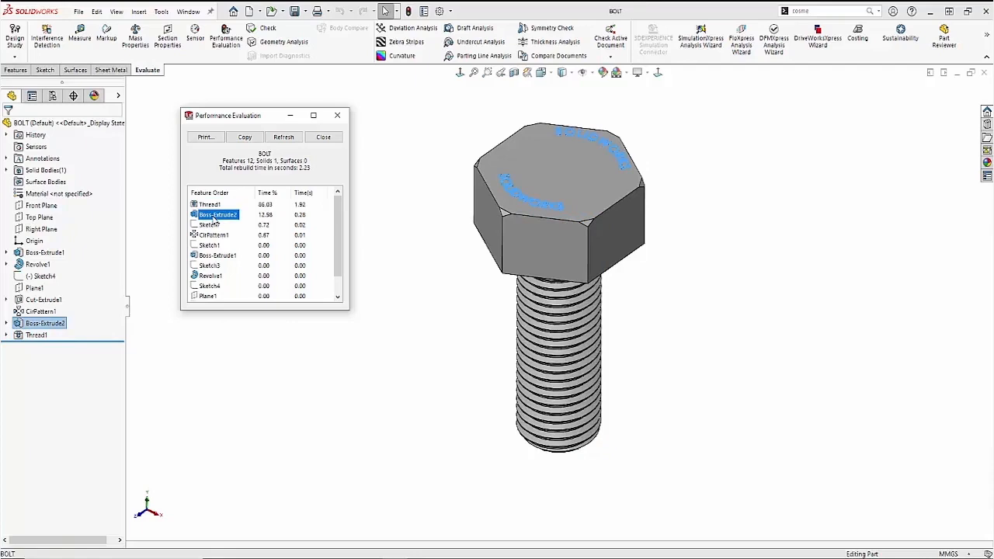
left_click(323, 136)
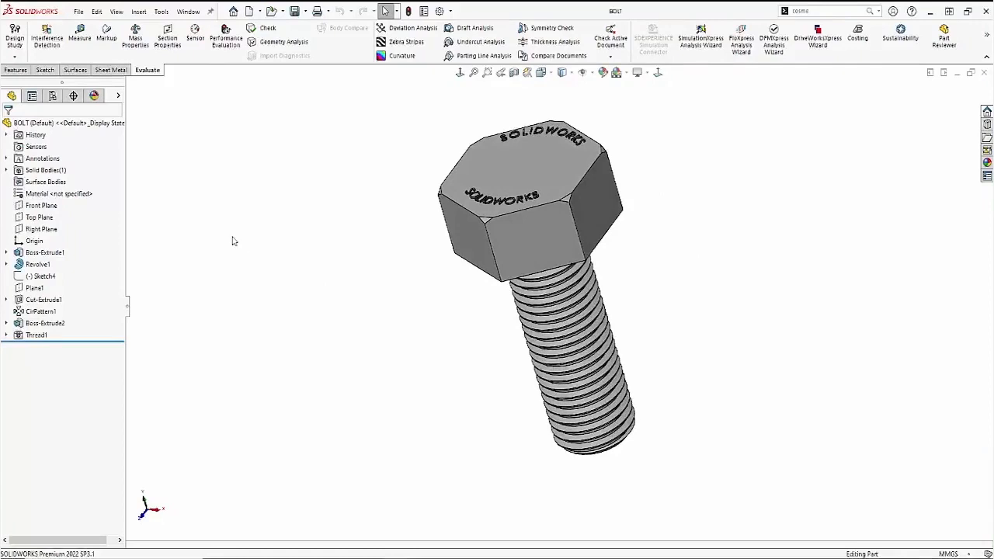
Save the fully threaded bolt as an STL file in the Threads and Text folder.
left_click(78, 11)
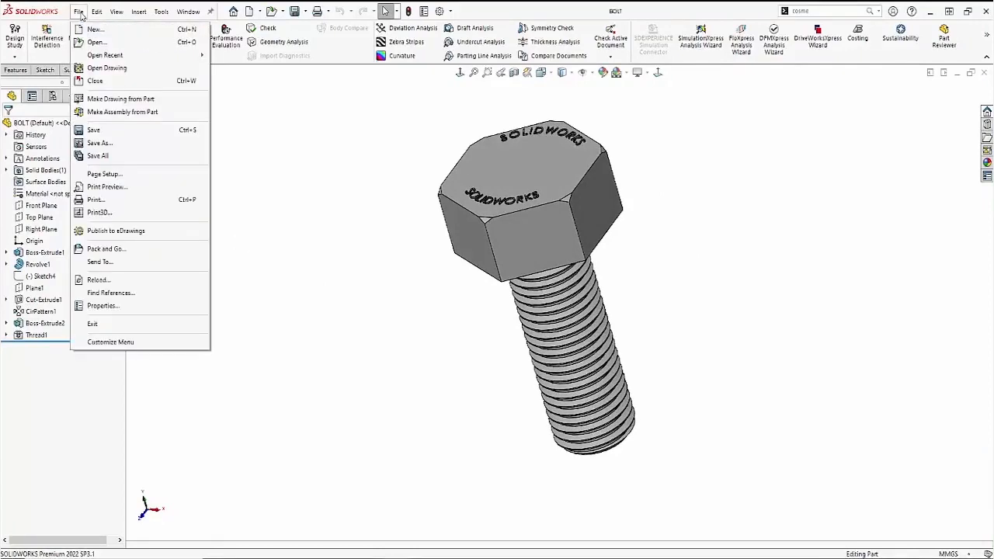
mouse_move(97, 155)
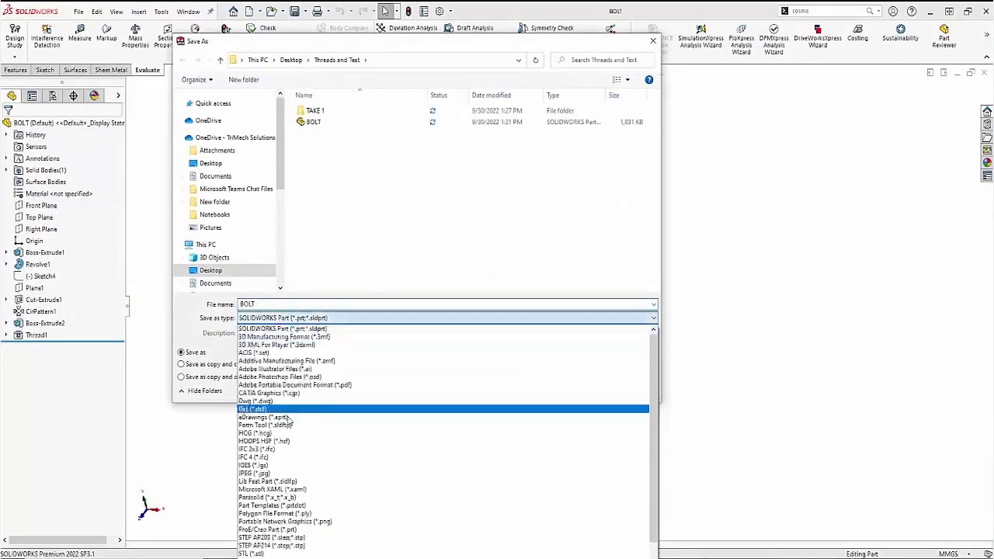
left_click(251, 552)
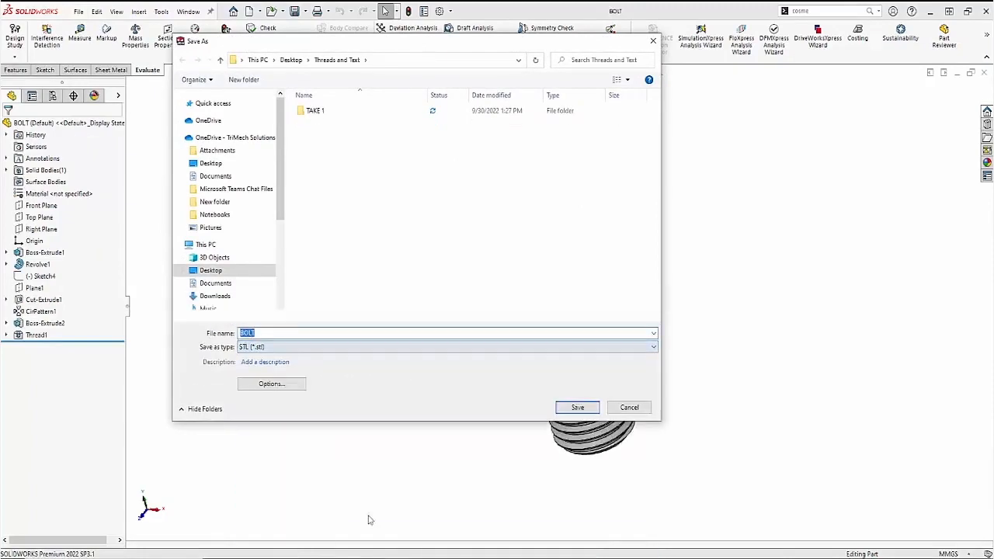
left_click(578, 407)
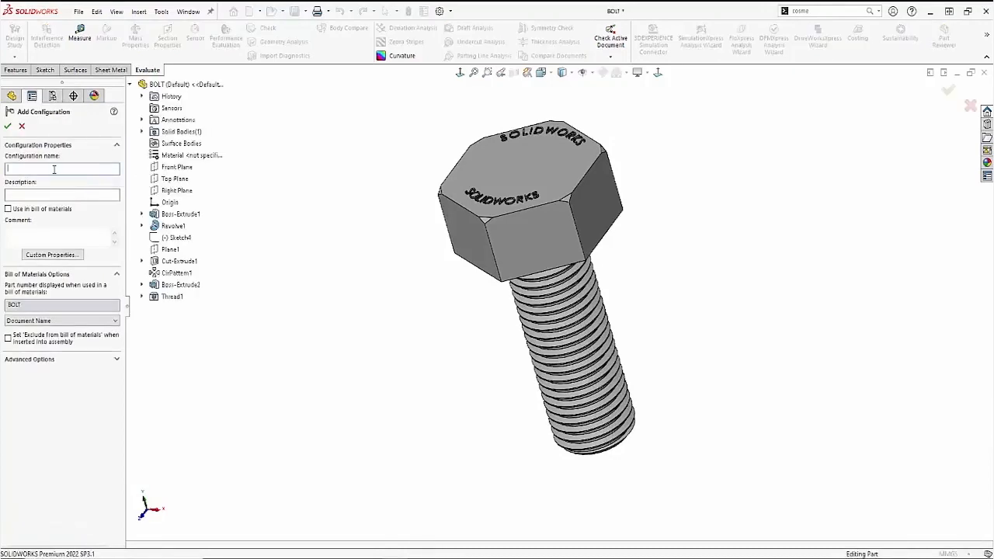
Create the SIMPLIFIED configuration and suppress the thread and embossed text features.
type("SIMPLI")
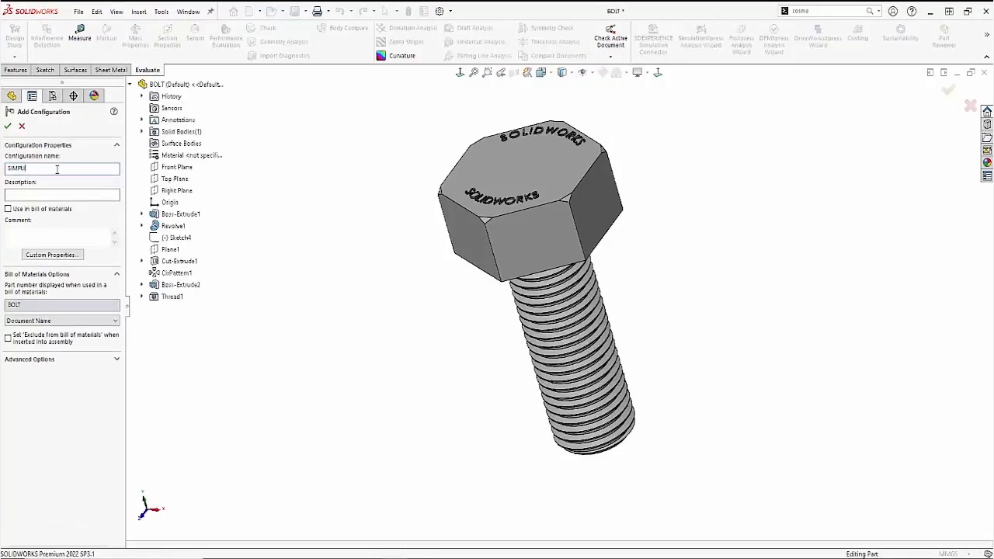
left_click(6, 125)
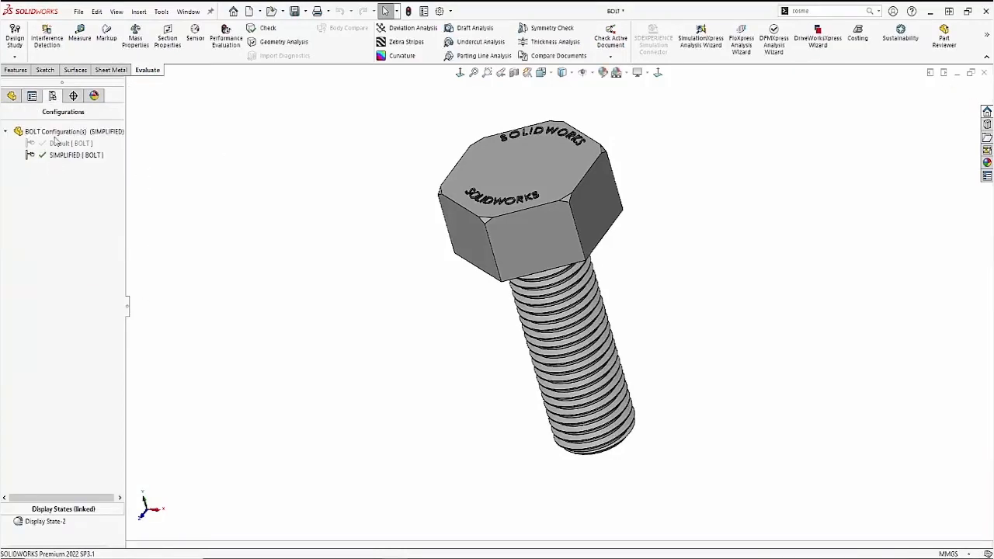
right_click(39, 322)
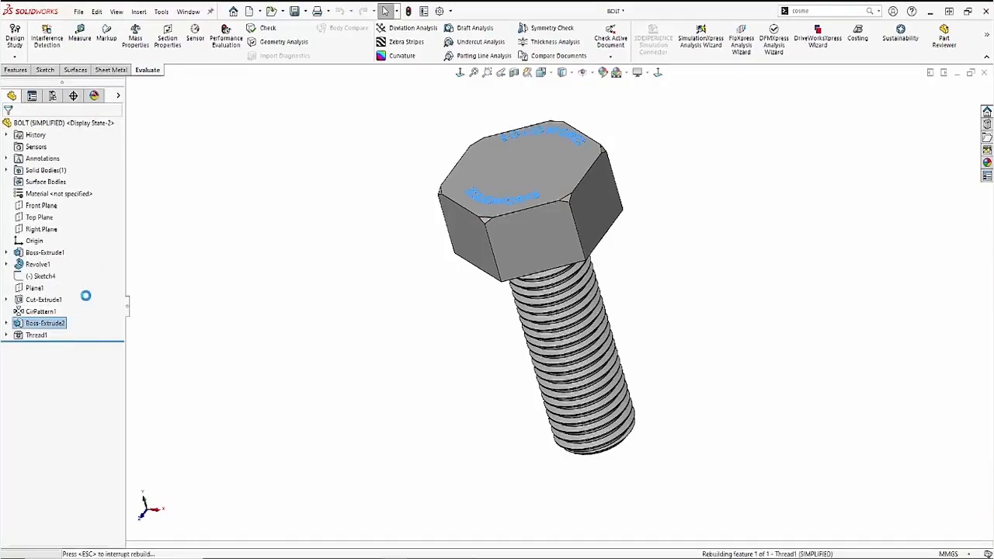
right_click(37, 336)
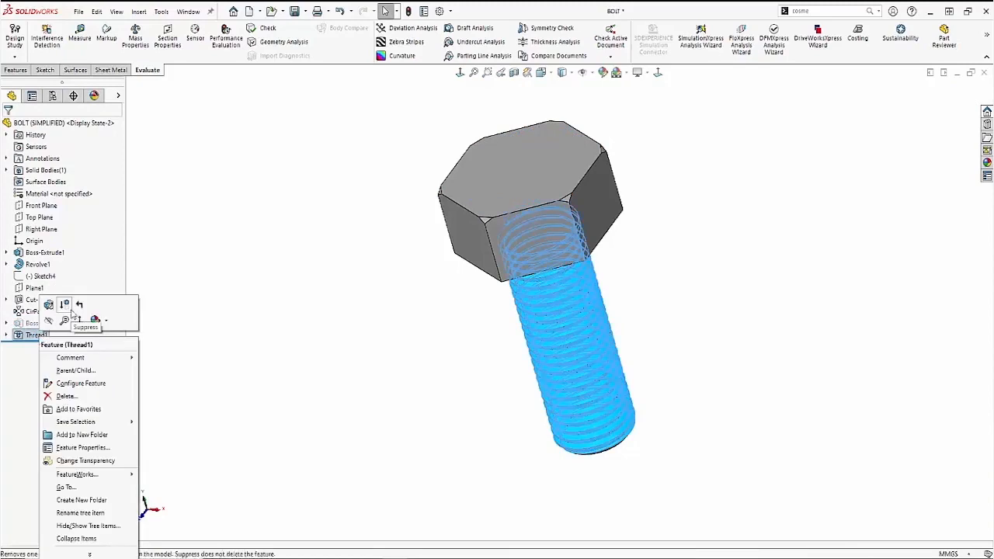
left_click(65, 303)
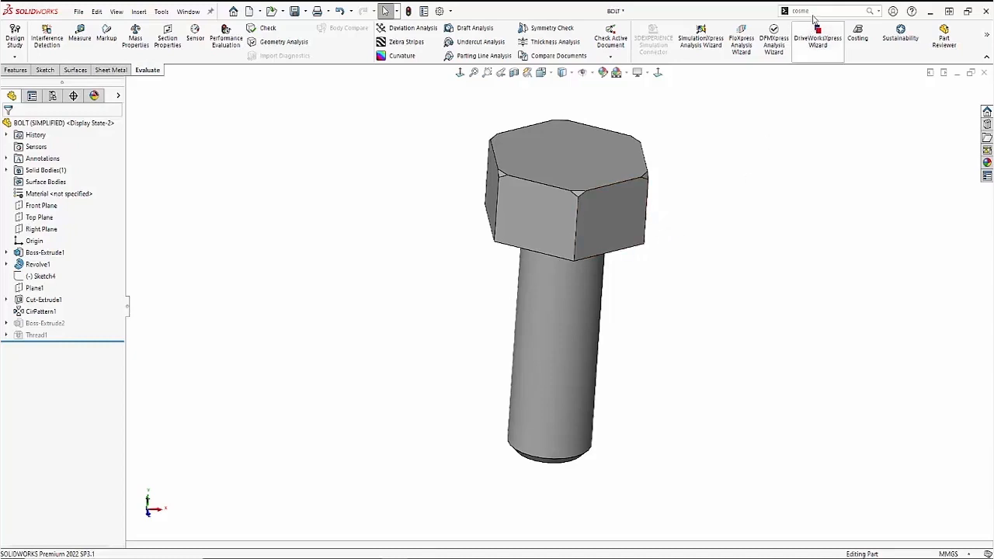
Add an ANSI Metric Machine cosmetic thread to the shaft's end edge.
left_click(823, 9)
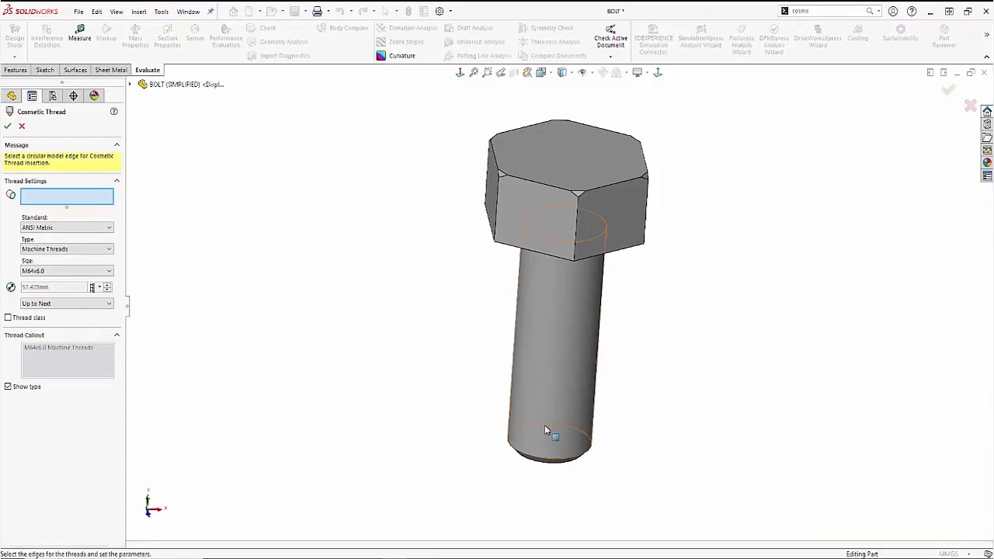
left_click(554, 436)
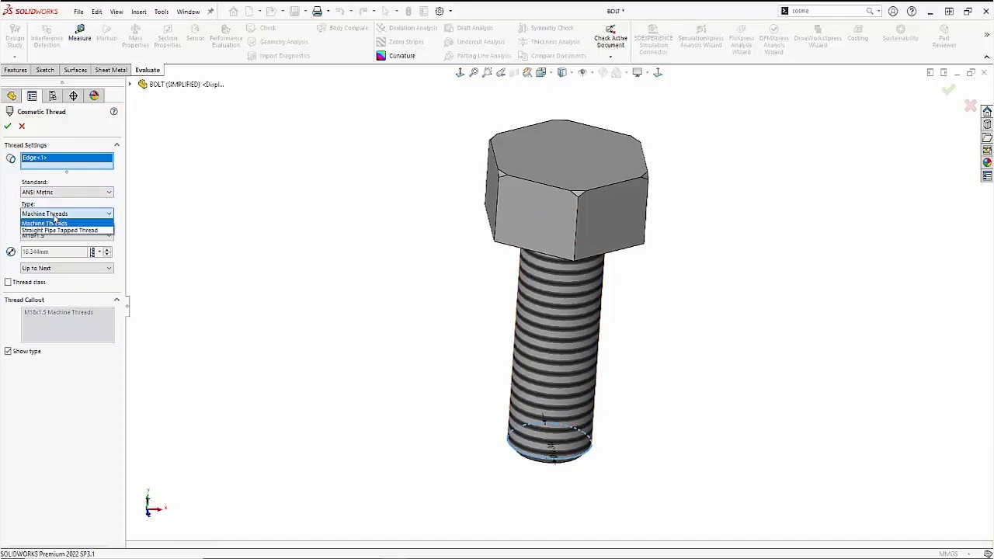
left_click(65, 236)
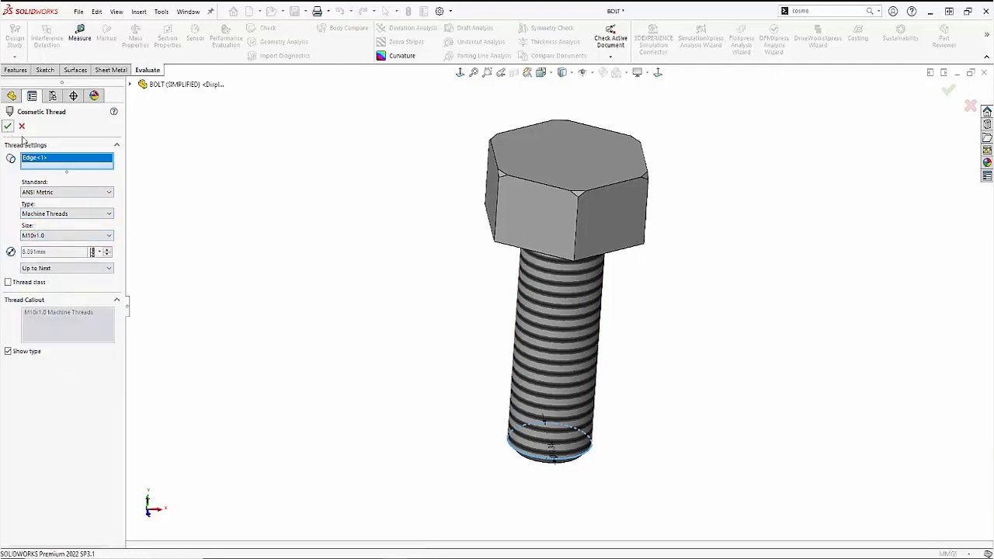
left_click(8, 126)
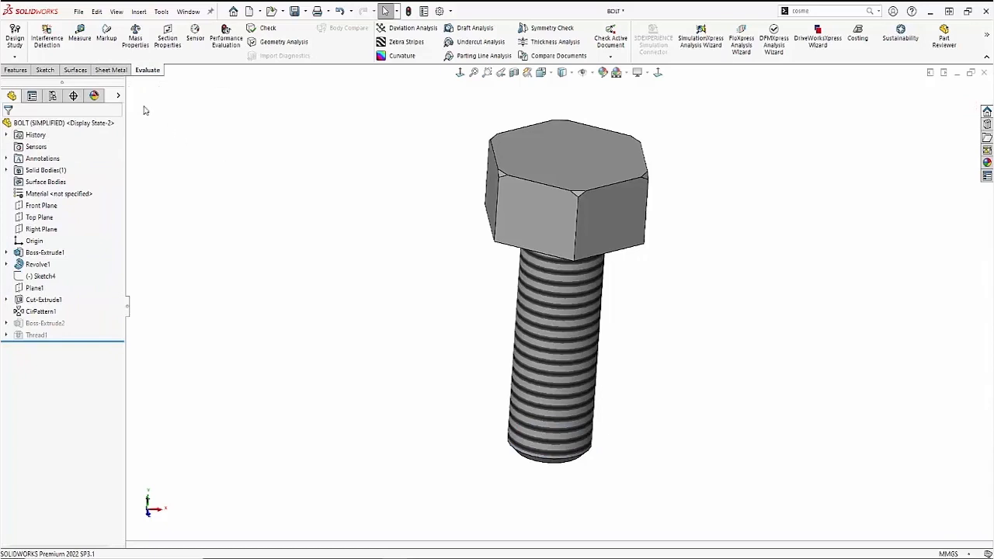
Export the simplified bolt as an STL, yielding a 288-triangle mesh.
left_click(78, 11)
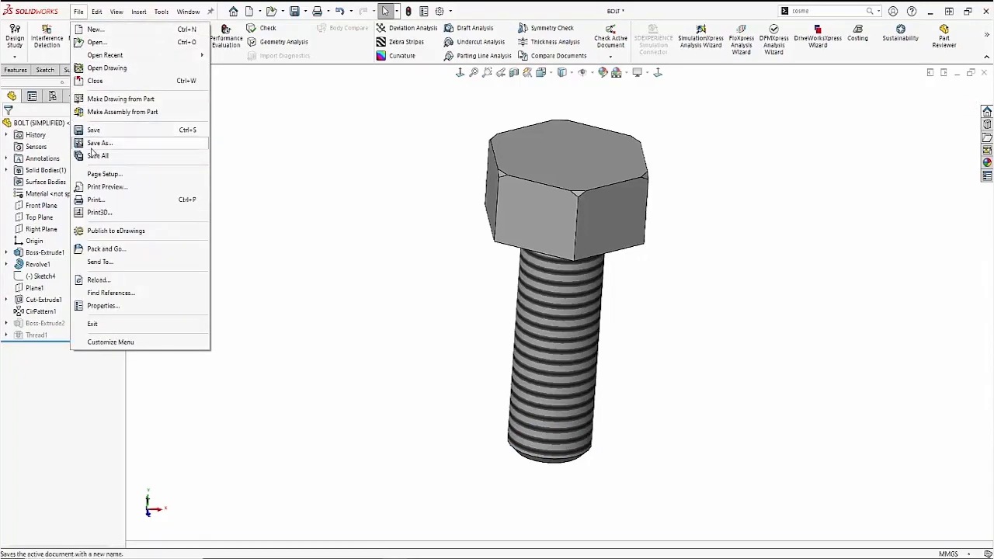
left_click(100, 142)
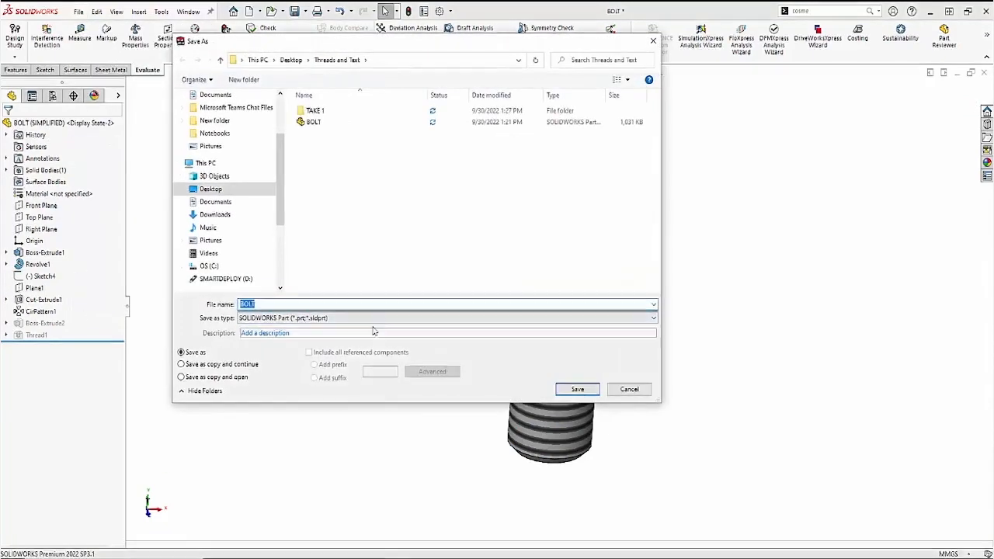
left_click(650, 317)
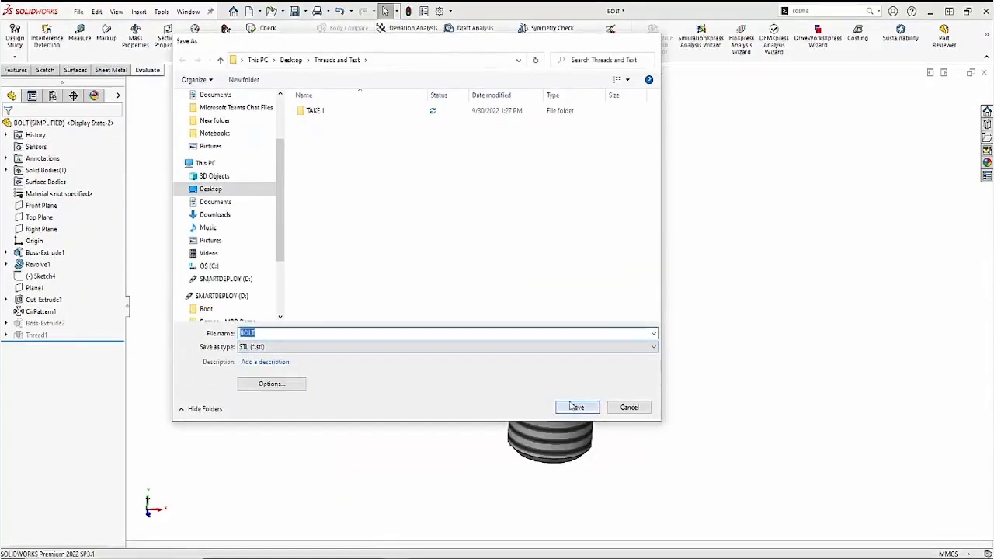
left_click(576, 407)
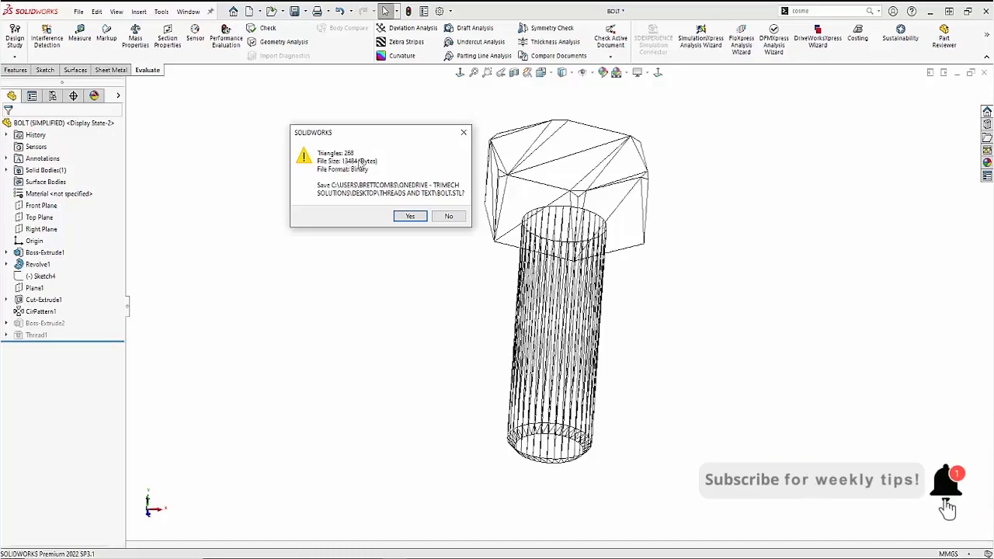
left_click(409, 216)
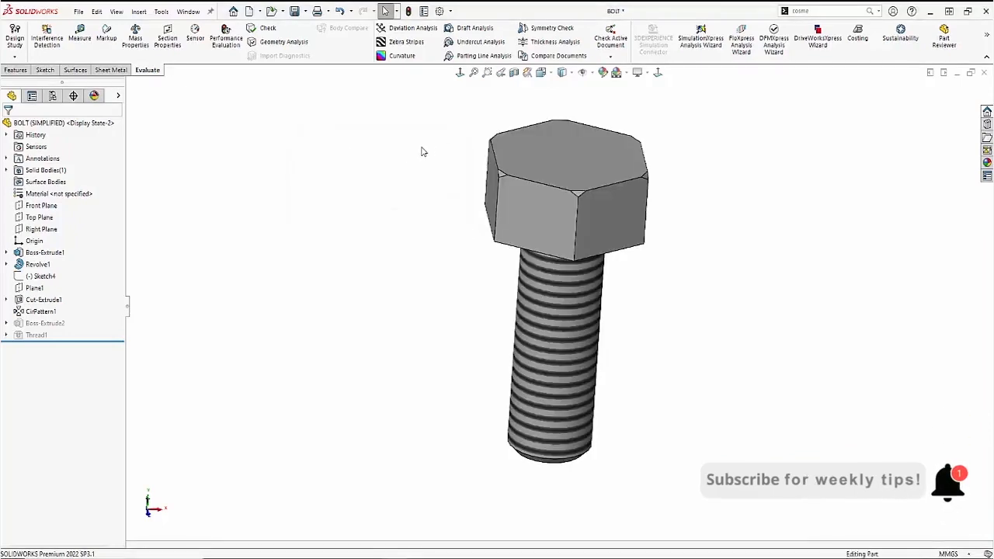